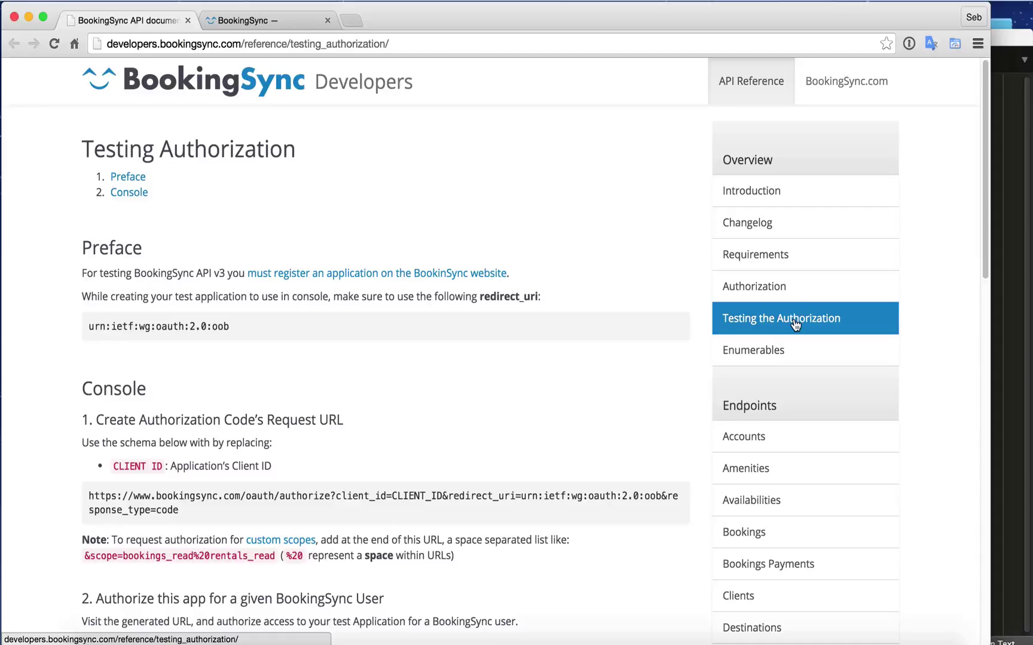
{"action": "mouse_move", "coordinate": [720, 324]}
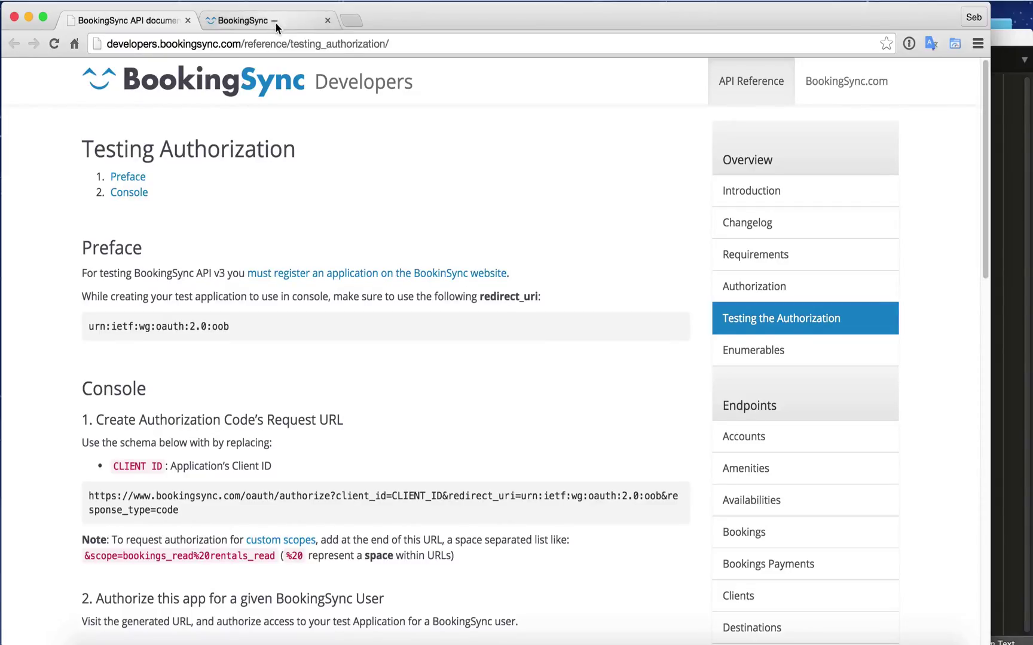
Review the Console app's Client ID, Secret, out-of-band redirect URI and standalone, private settings.
{"action": "left_click", "coordinate": [252, 20]}
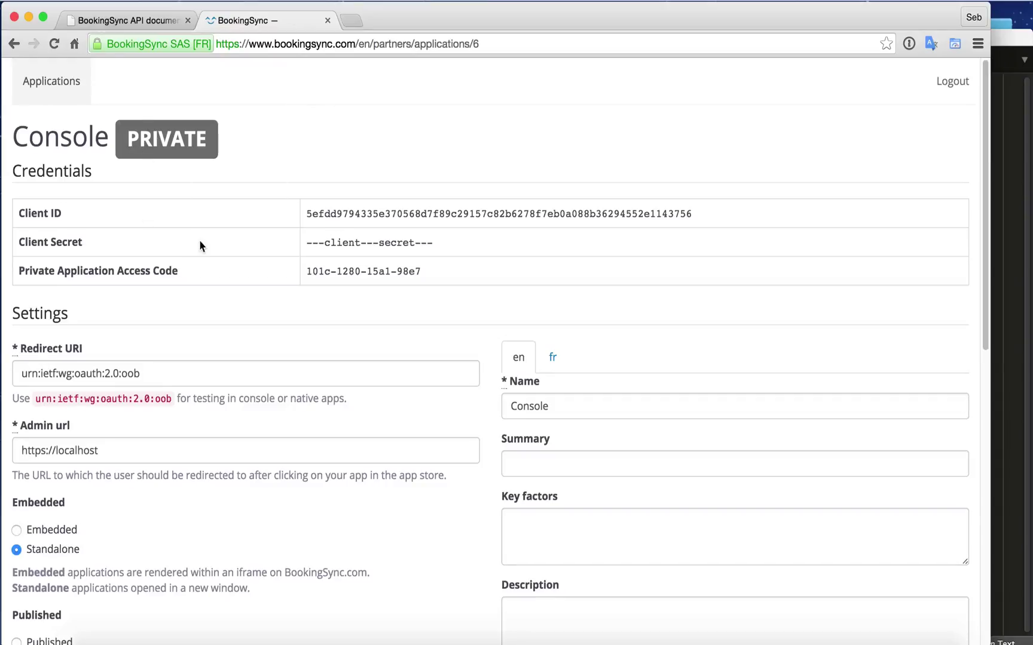
{"action": "mouse_move", "coordinate": [483, 384]}
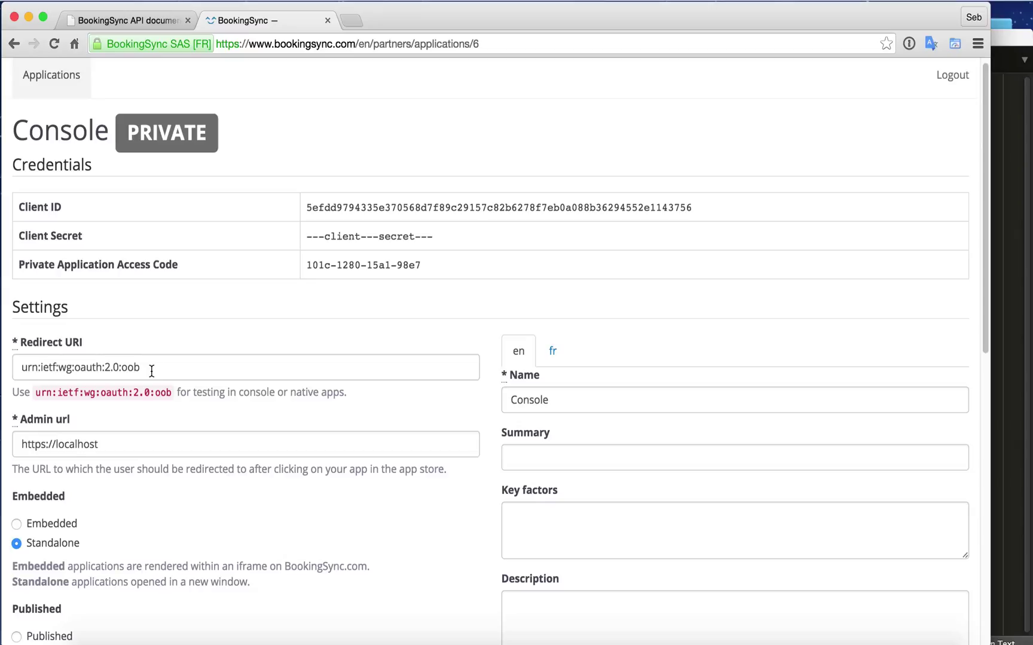
{"action": "left_click", "coordinate": [127, 368]}
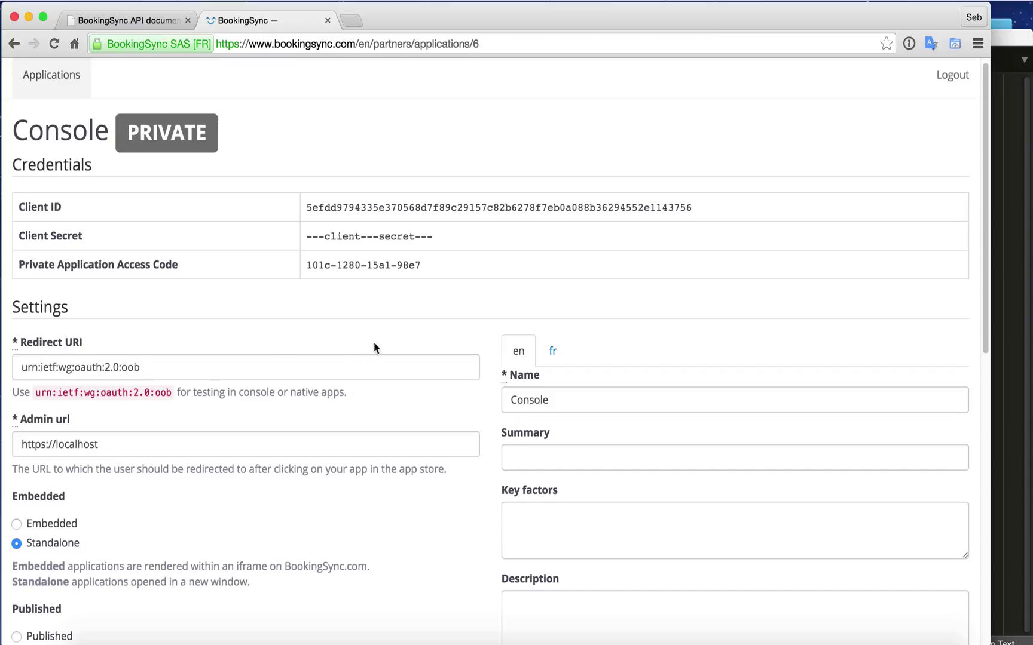
{"action": "scroll", "scroll_direction": "down", "scroll_amount": 3}
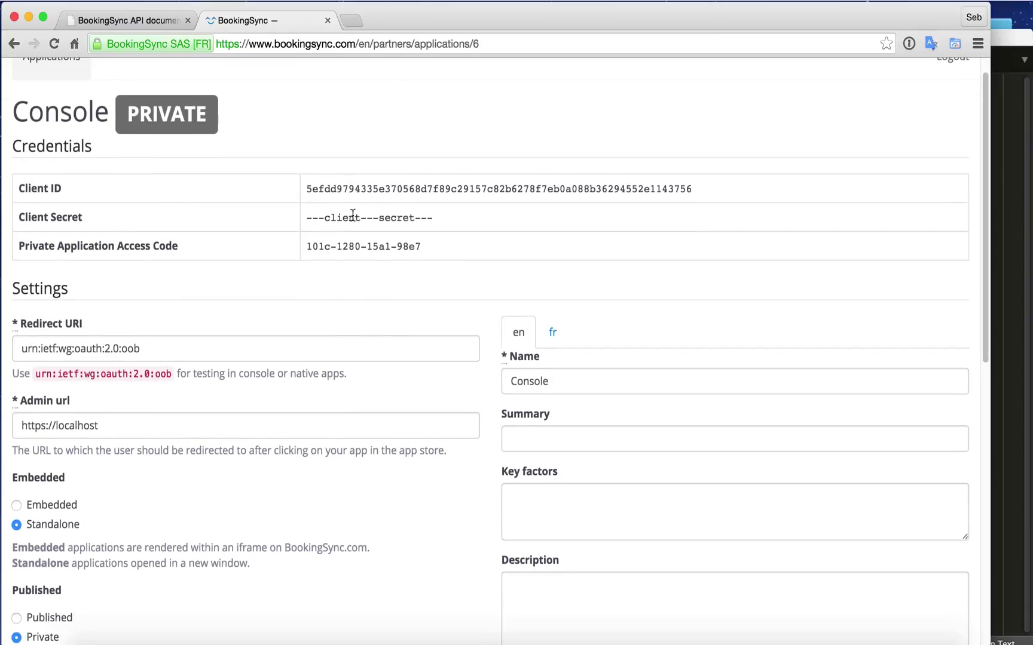
{"action": "mouse_move", "coordinate": [338, 218]}
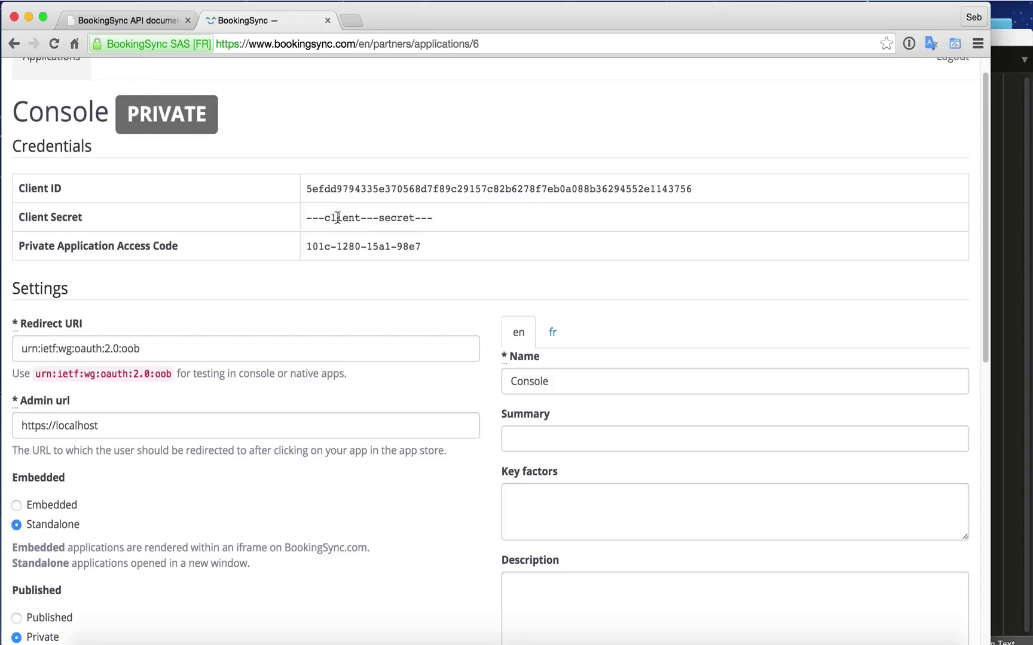
{"action": "mouse_move", "coordinate": [448, 224]}
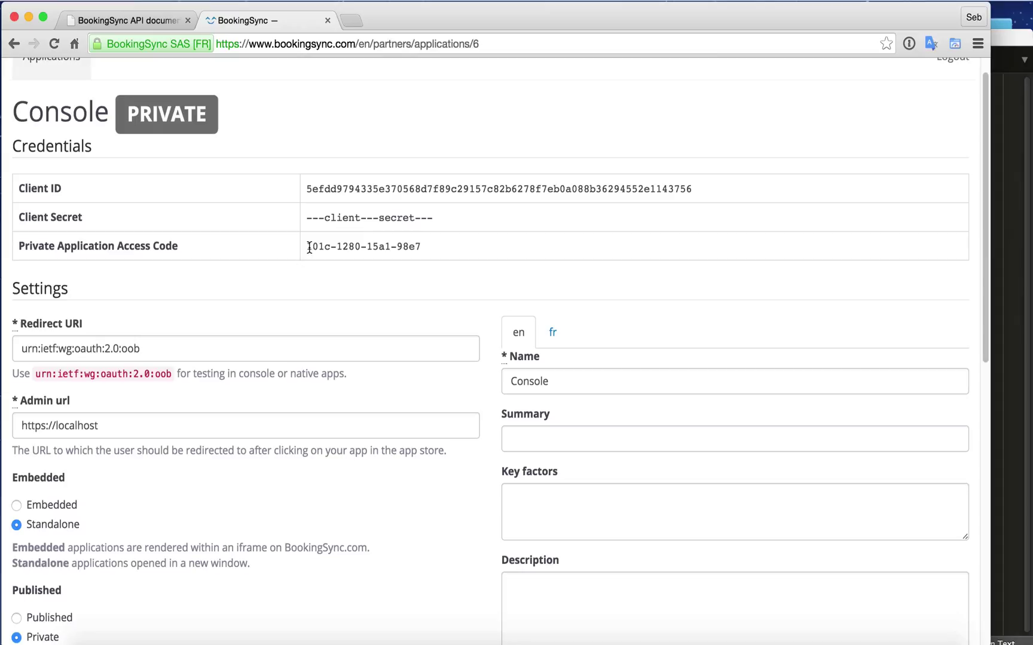
{"action": "mouse_move", "coordinate": [297, 254]}
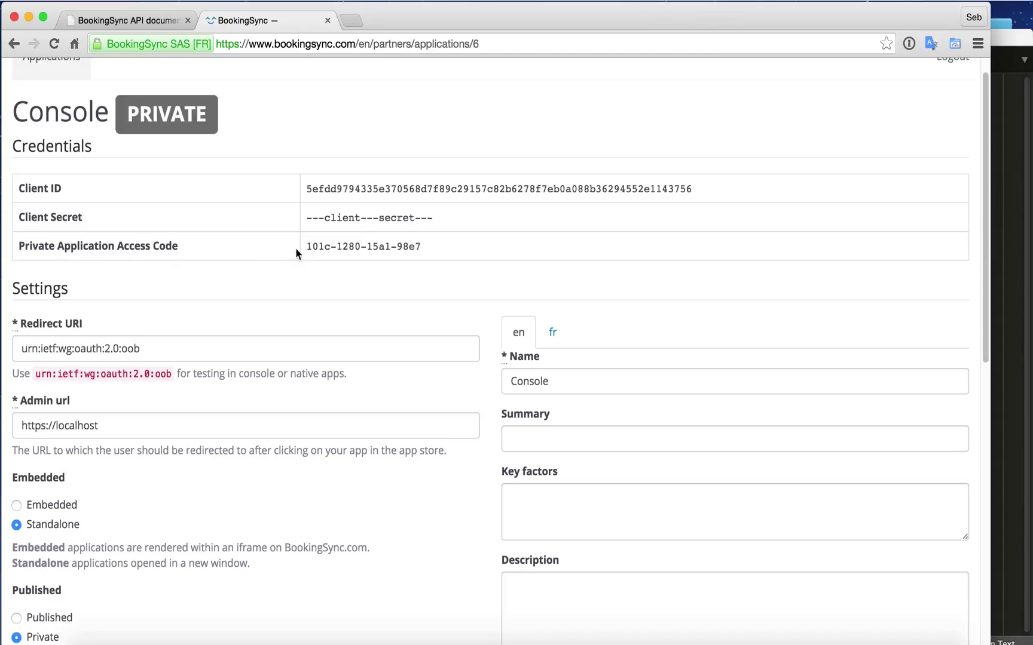
{"action": "mouse_move", "coordinate": [495, 328]}
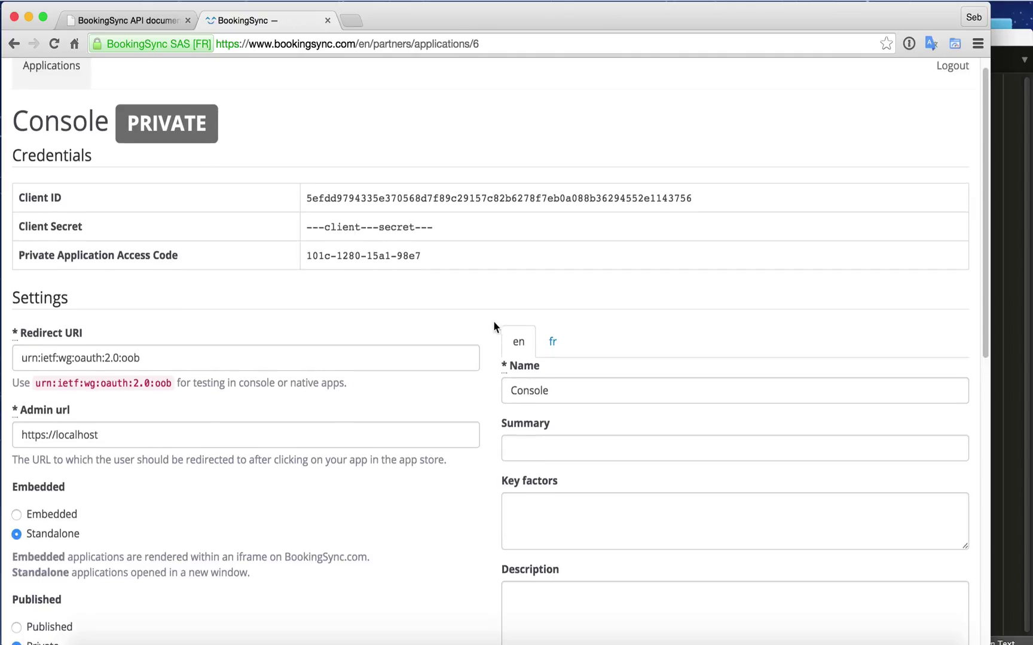
{"action": "scroll", "scroll_direction": "down", "scroll_amount": 3}
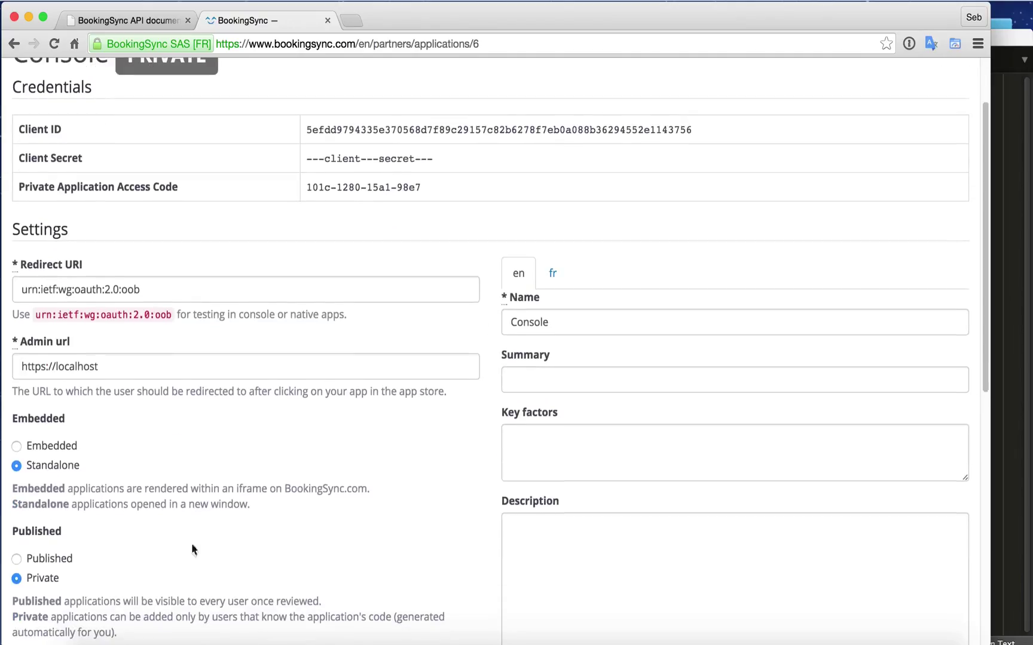
{"action": "mouse_move", "coordinate": [78, 585]}
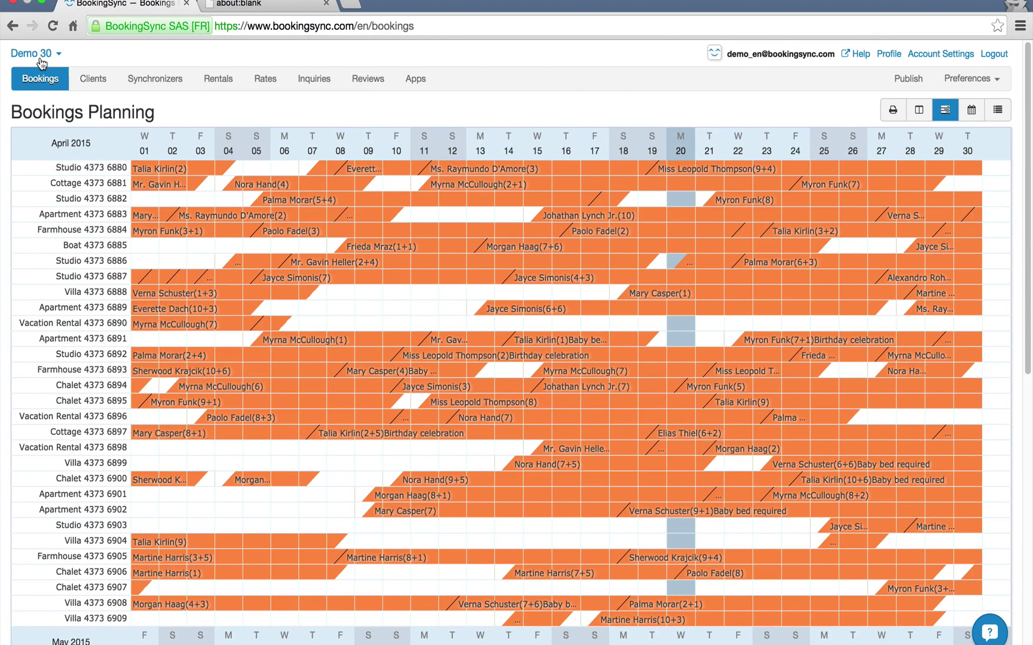
{"action": "mouse_move", "coordinate": [418, 99]}
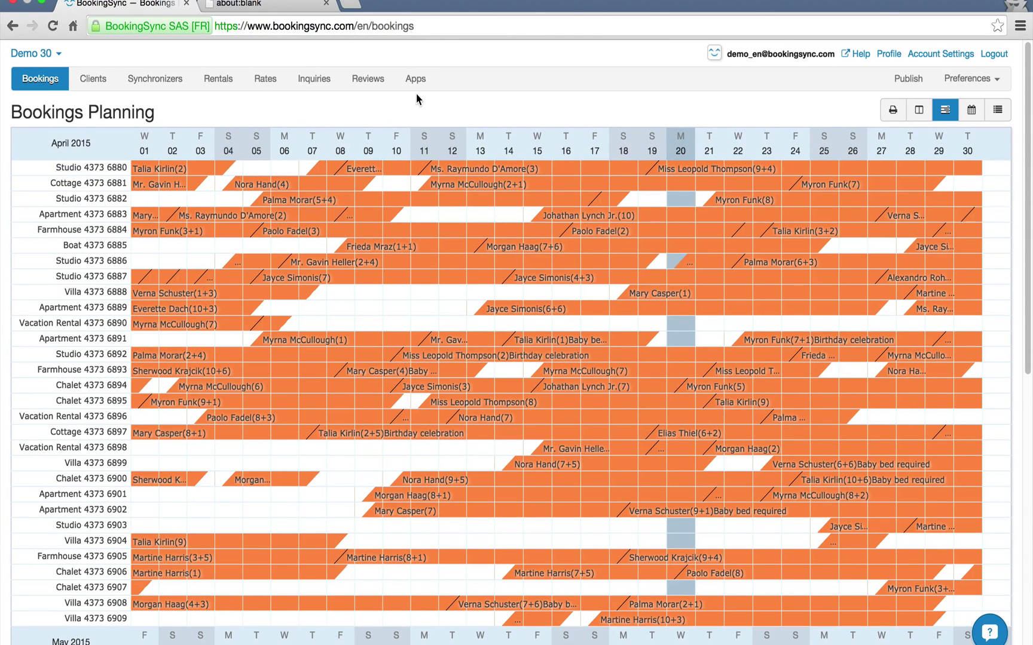
{"action": "mouse_move", "coordinate": [419, 106]}
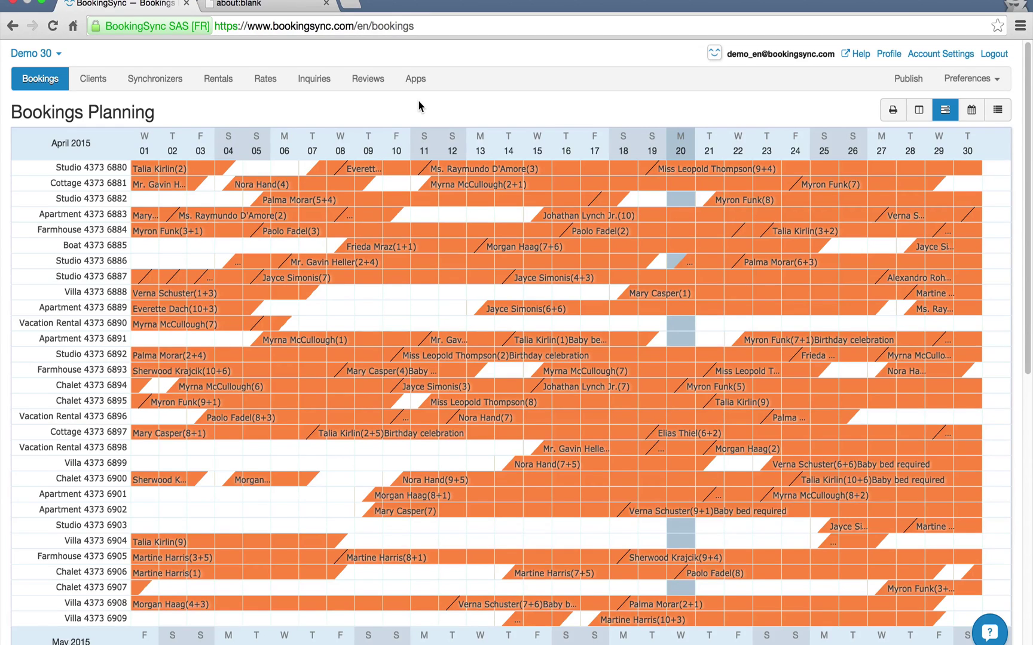
{"action": "mouse_move", "coordinate": [417, 88]}
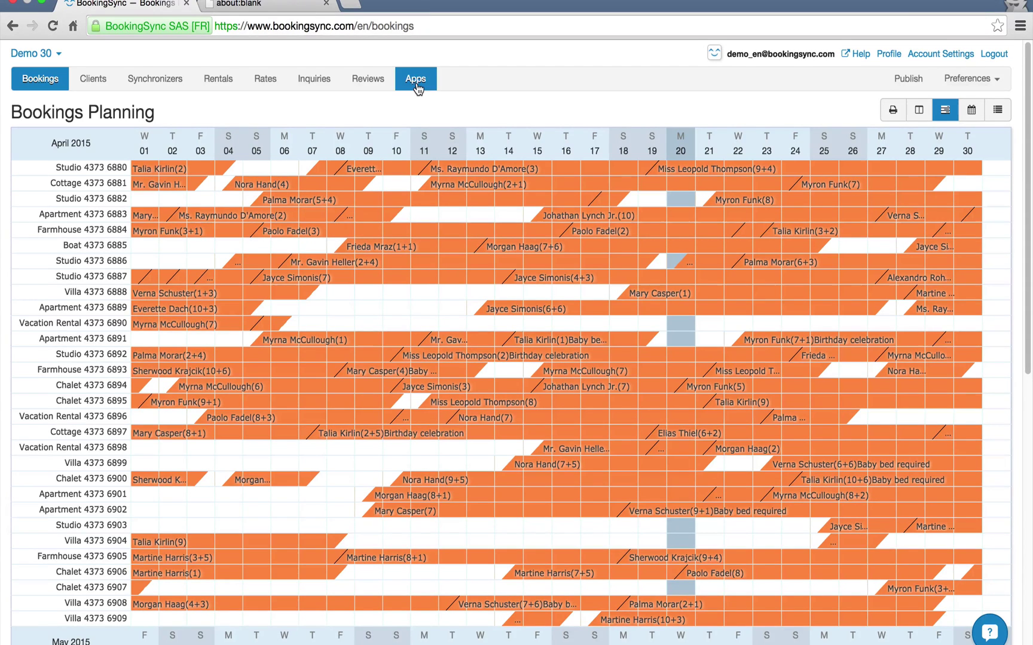
{"action": "left_click", "coordinate": [415, 78]}
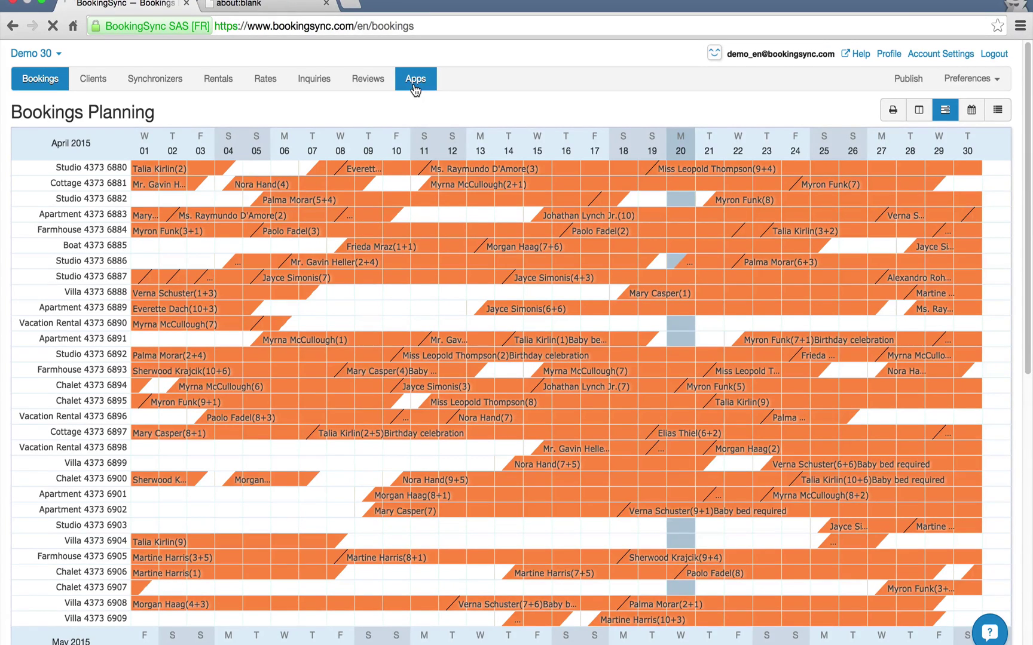
{"action": "left_click", "coordinate": [415, 78]}
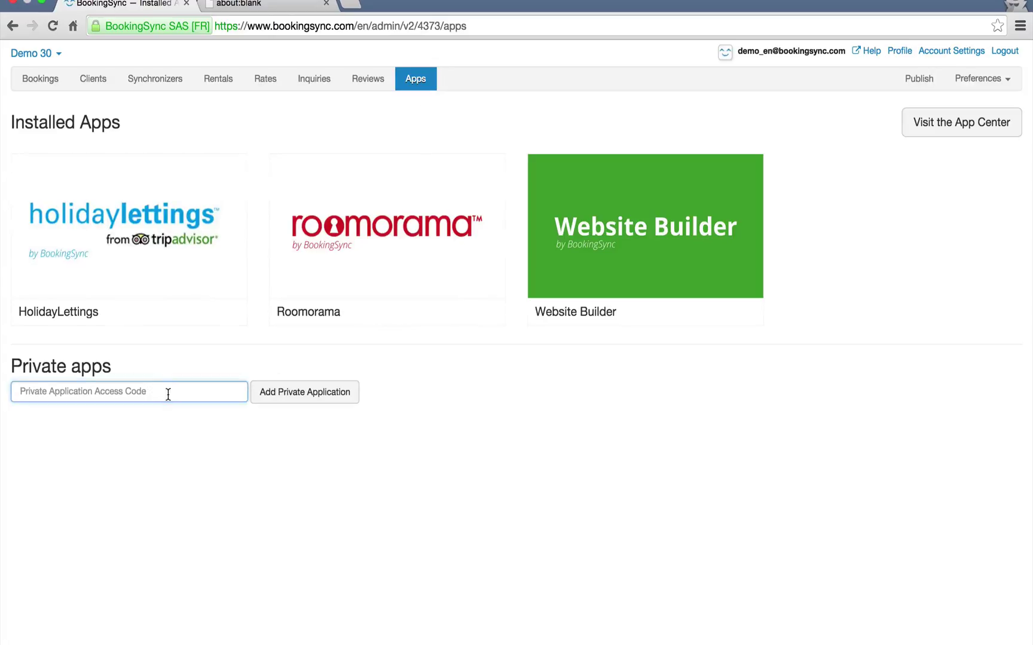
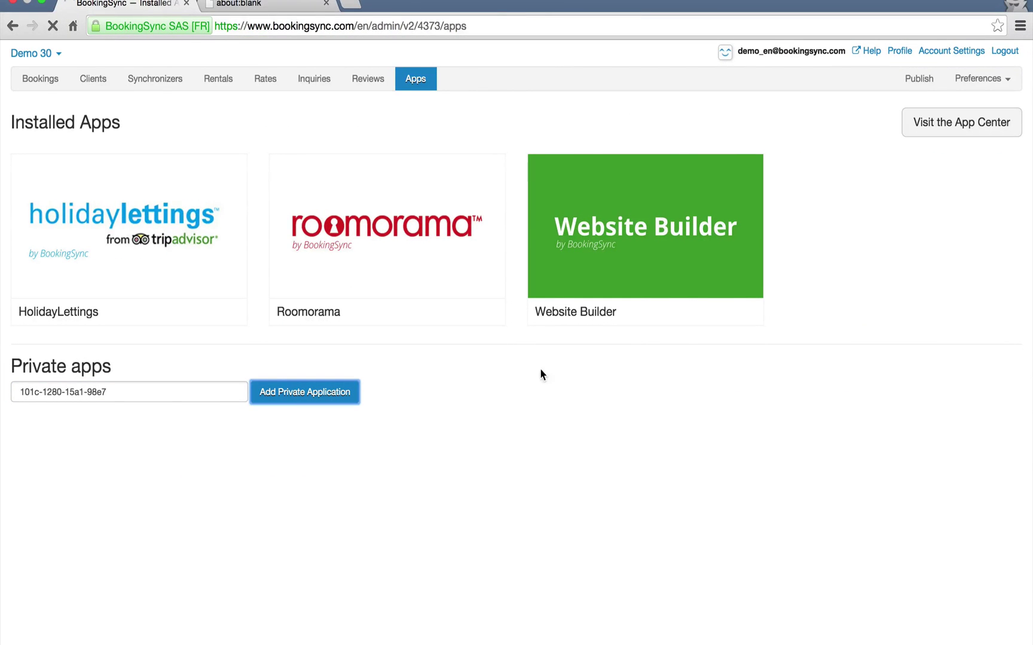
{"action": "left_click", "coordinate": [304, 392]}
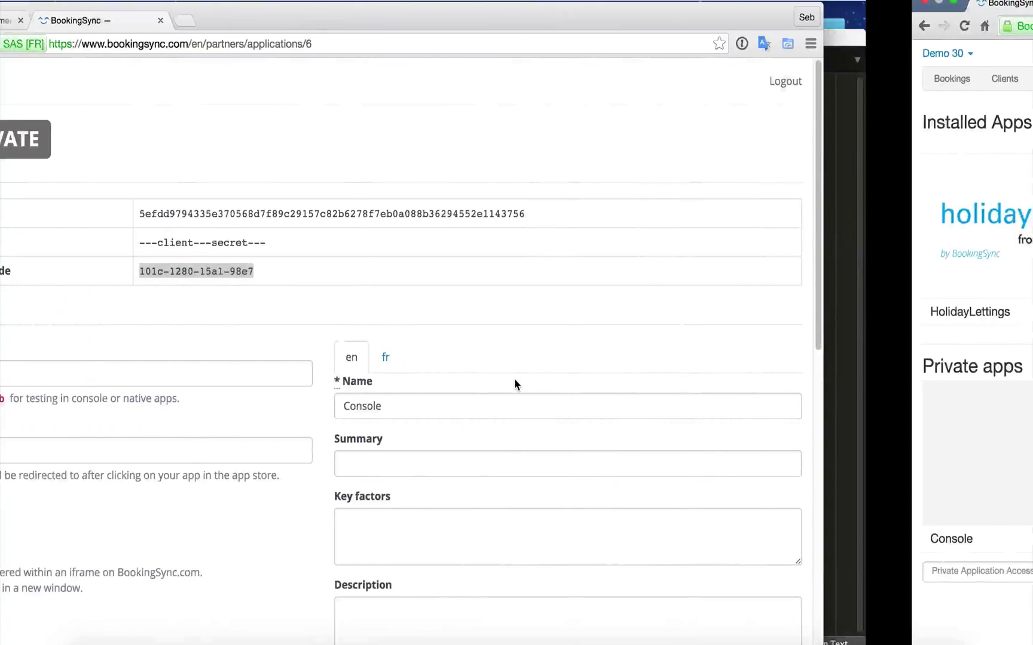
Return to the BookingSync API documentation tab and scroll the Testing Authorization guide.
{"action": "left_click", "coordinate": [126, 20]}
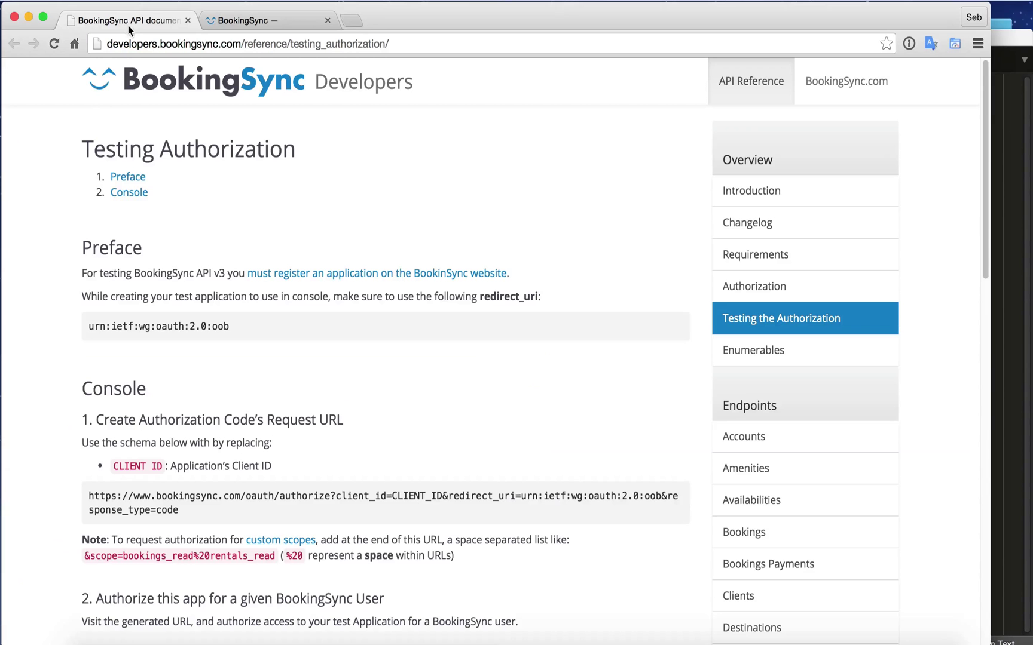
{"action": "scroll", "scroll_direction": "down", "scroll_amount": 3}
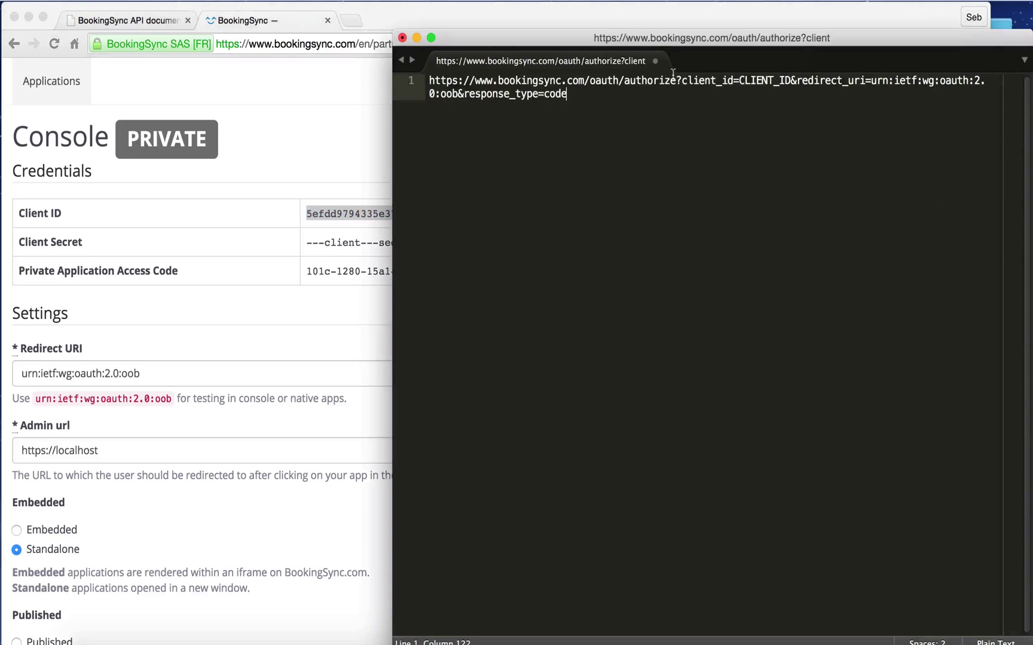
Replace the CLIENT_ID placeholder in Sublime's authorization URL with the real Client ID.
{"action": "double_click", "coordinate": [769, 80]}
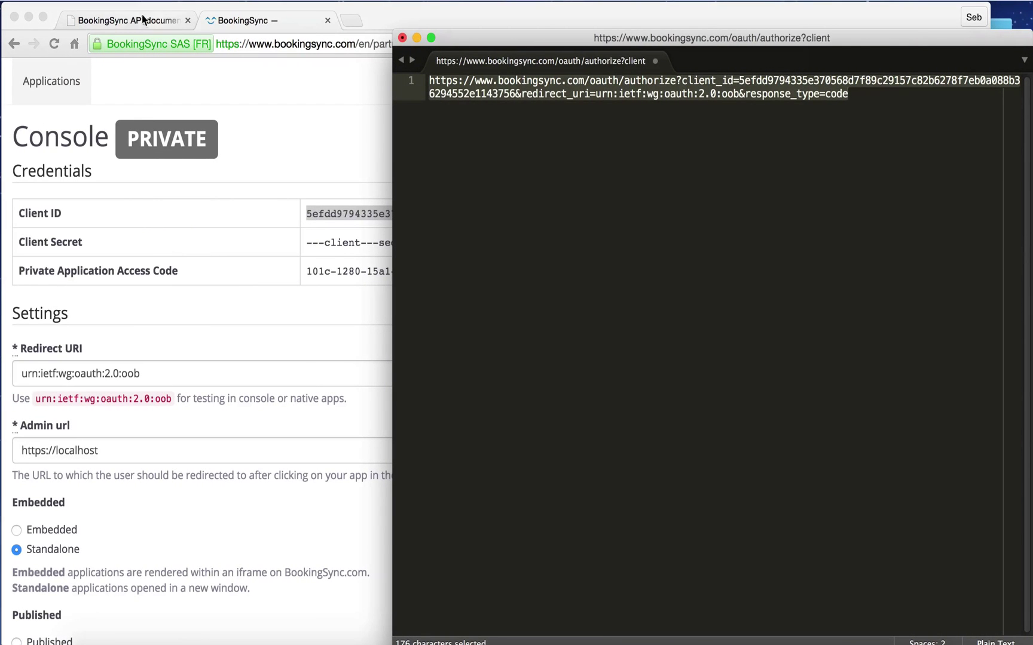
{"action": "left_click", "coordinate": [119, 19]}
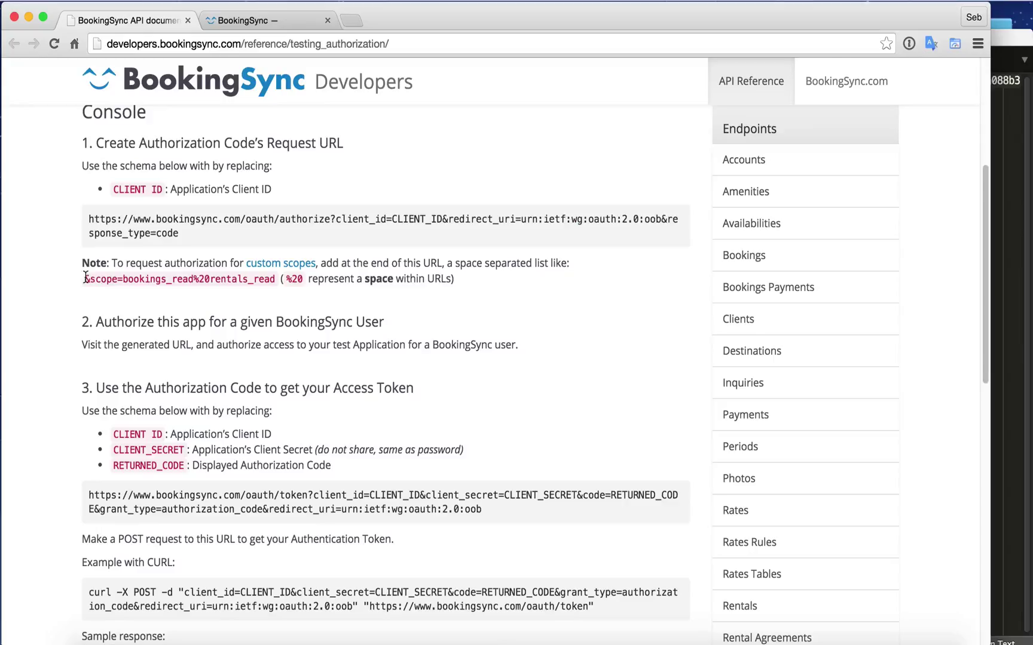
{"action": "mouse_move", "coordinate": [194, 238]}
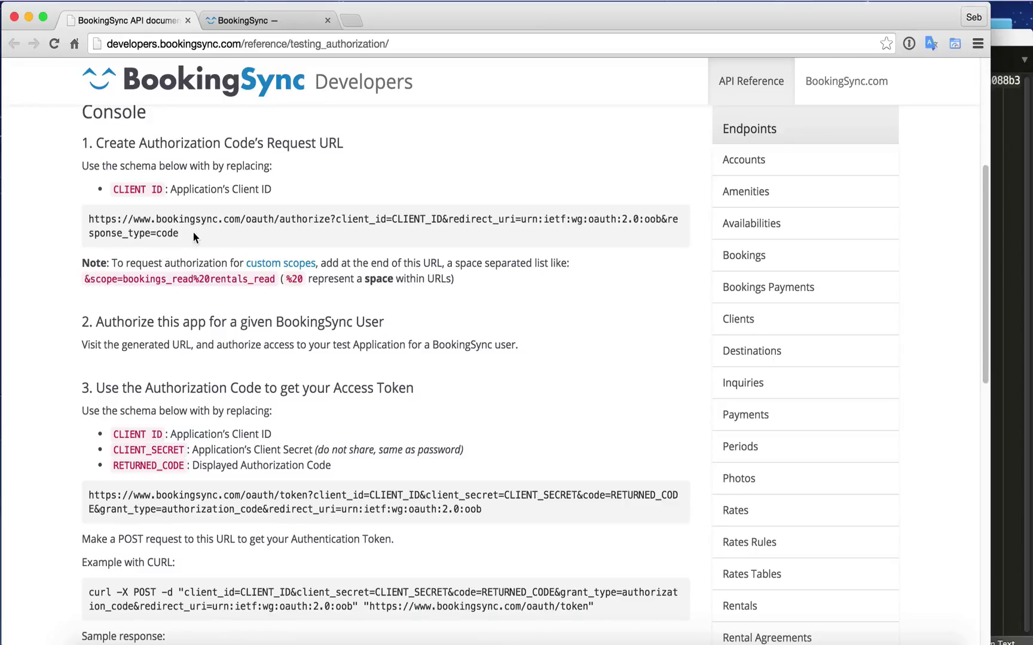
{"action": "mouse_move", "coordinate": [272, 246]}
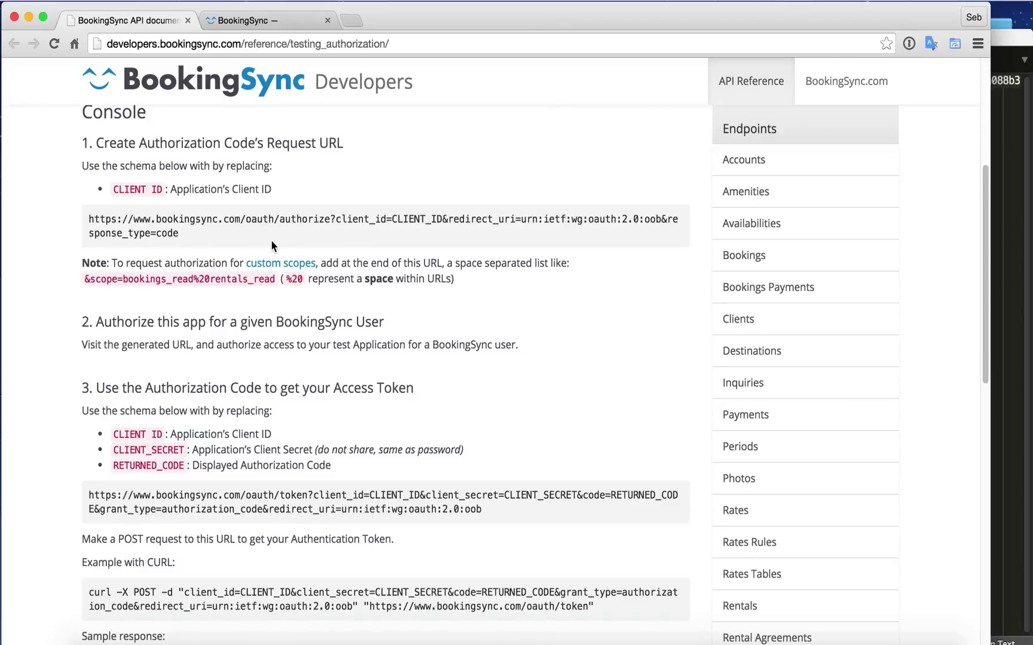
{"action": "mouse_move", "coordinate": [220, 246]}
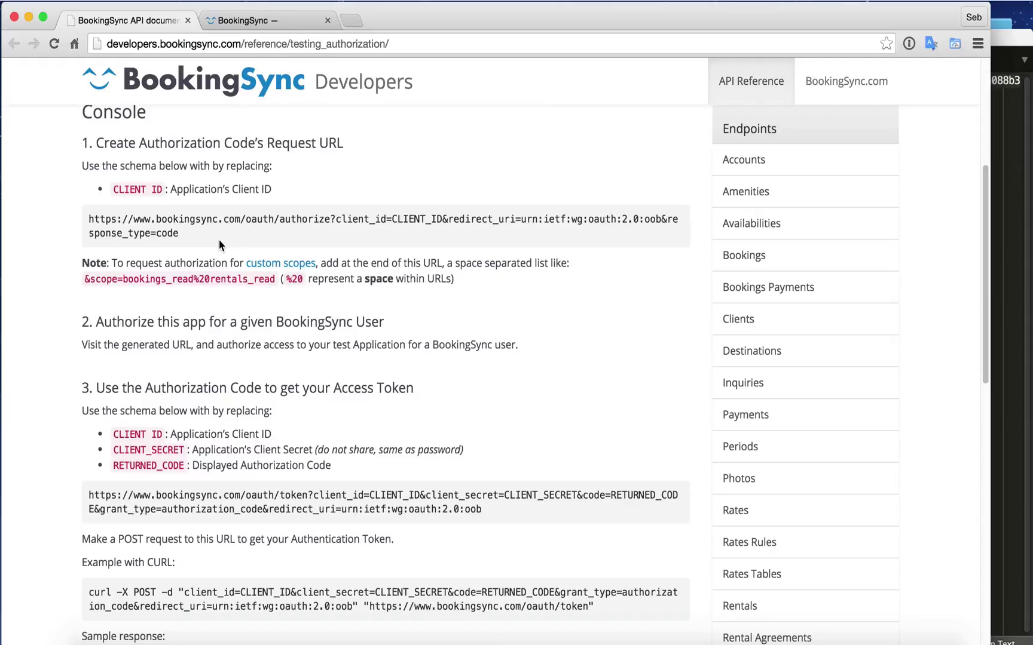
{"action": "mouse_move", "coordinate": [215, 245]}
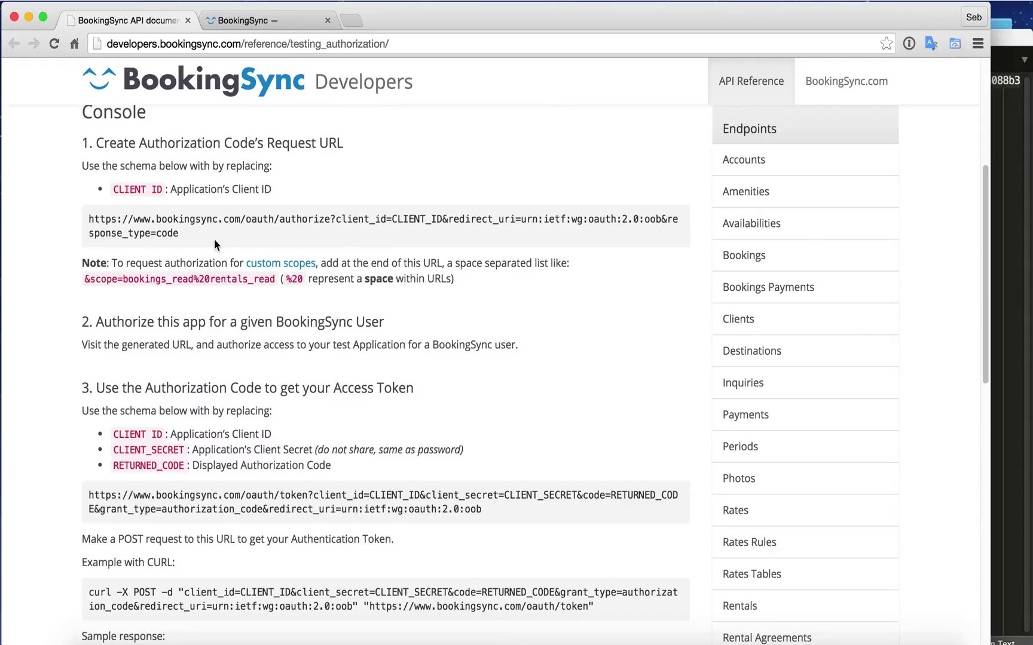
{"action": "mouse_move", "coordinate": [121, 280]}
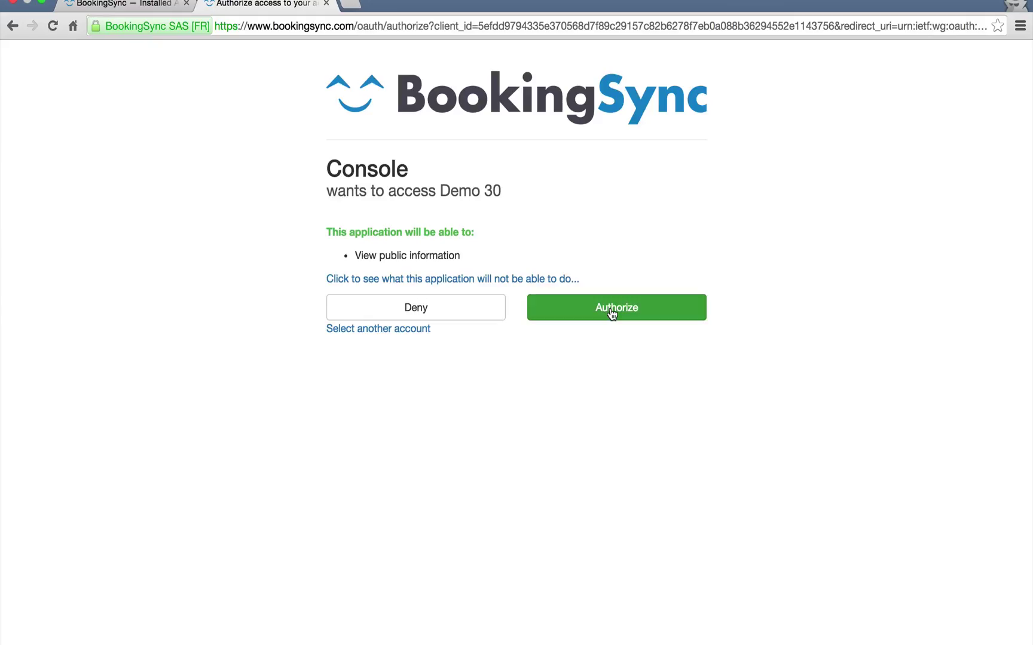
Authorize the Console application to access the Demo 30 account.
{"action": "left_click", "coordinate": [617, 307]}
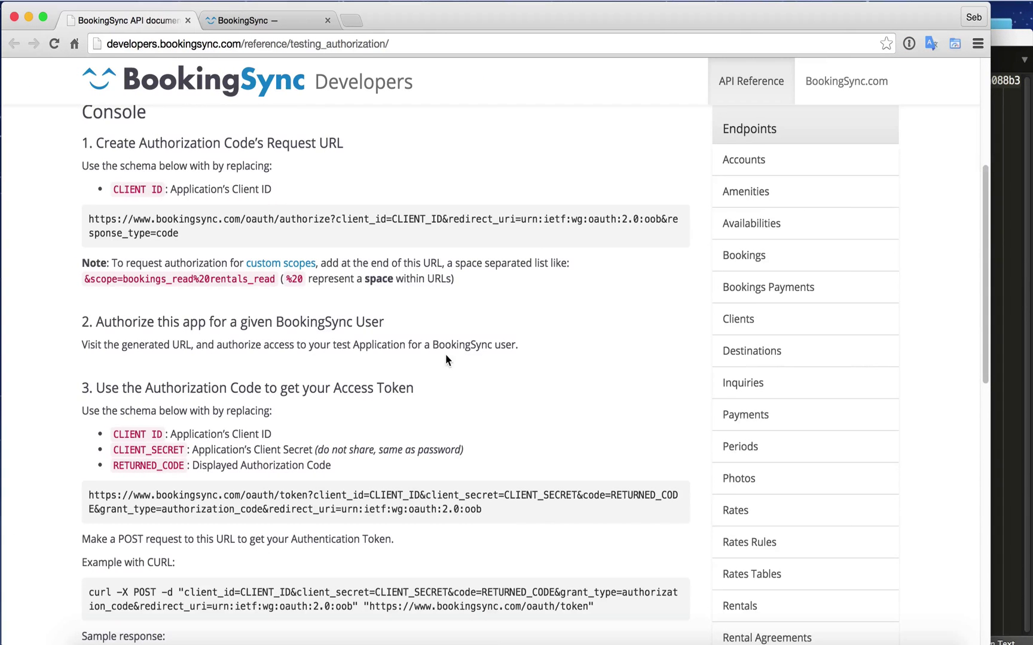
Select the token-exchange request URL in step 3 and review the sample access_token response.
{"action": "scroll", "scroll_direction": "down", "scroll_amount": 3}
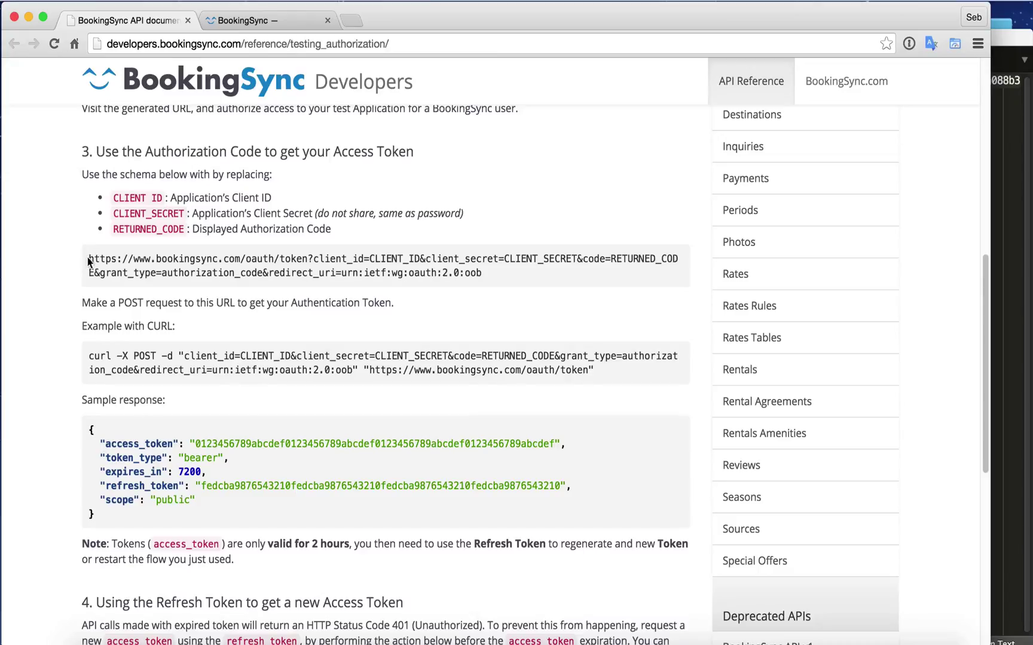
{"action": "left_click_drag", "start_coordinate": [89, 259], "coordinate": [481, 273]}
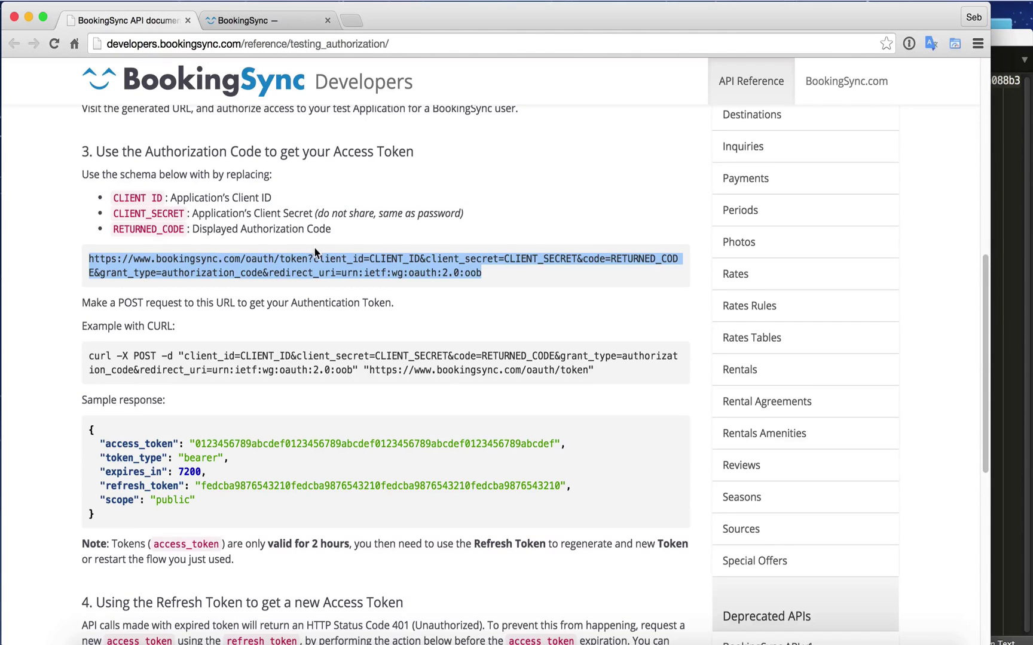
{"action": "scroll", "scroll_direction": "up", "scroll_amount": 3}
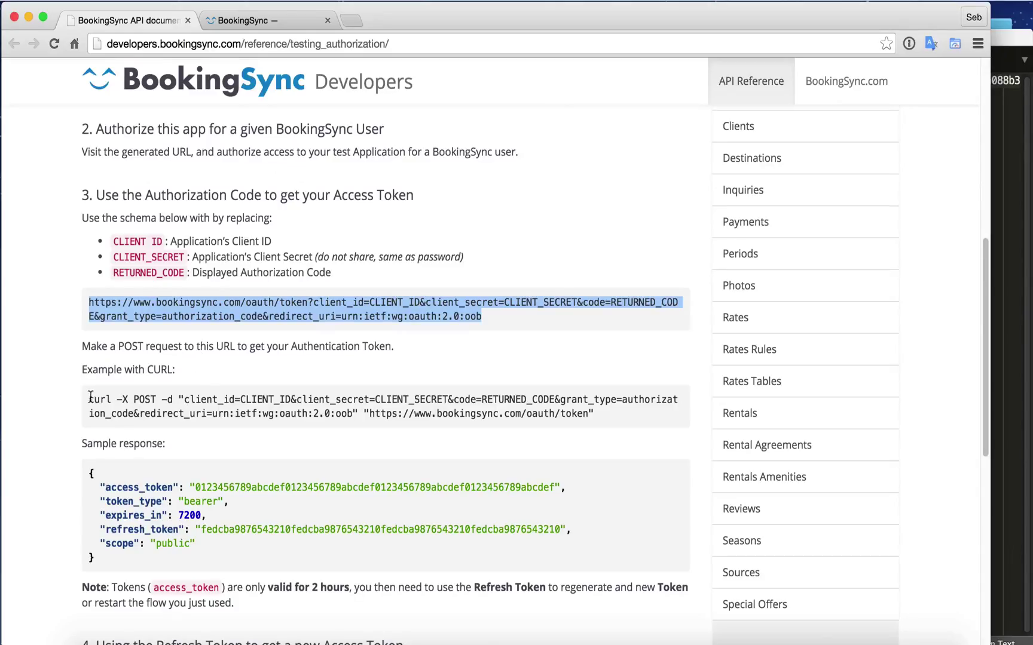
{"action": "mouse_move", "coordinate": [606, 417]}
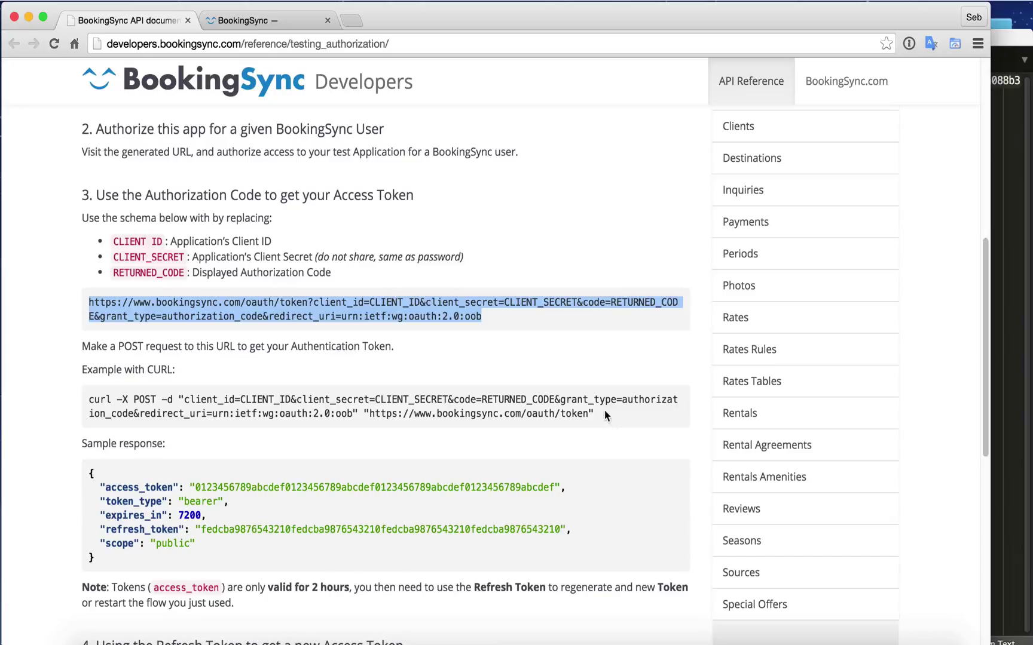
{"action": "mouse_move", "coordinate": [171, 475]}
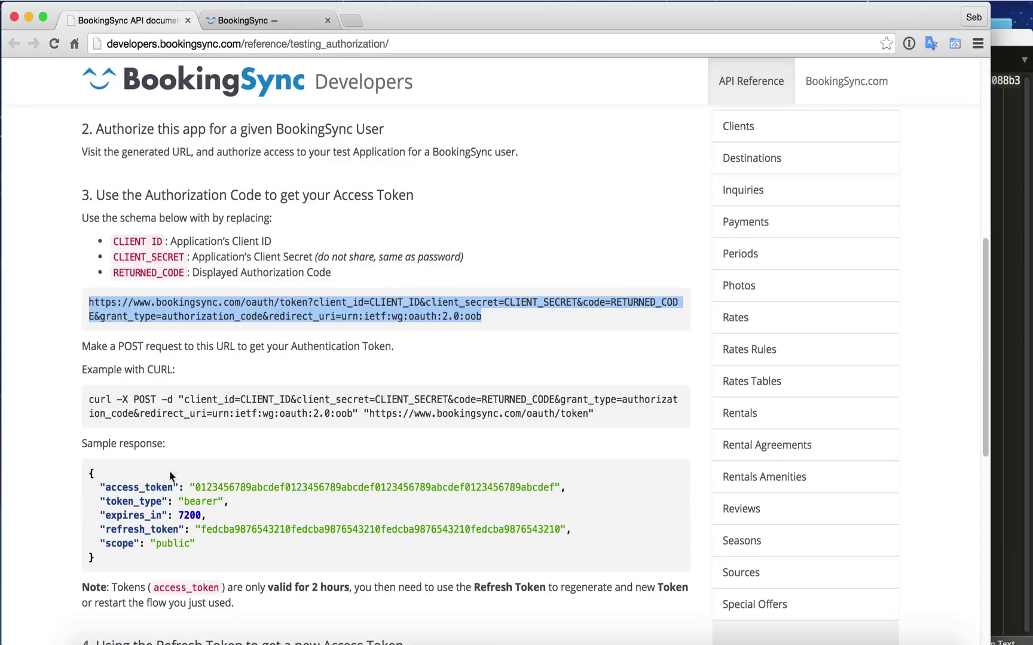
{"action": "mouse_move", "coordinate": [242, 490]}
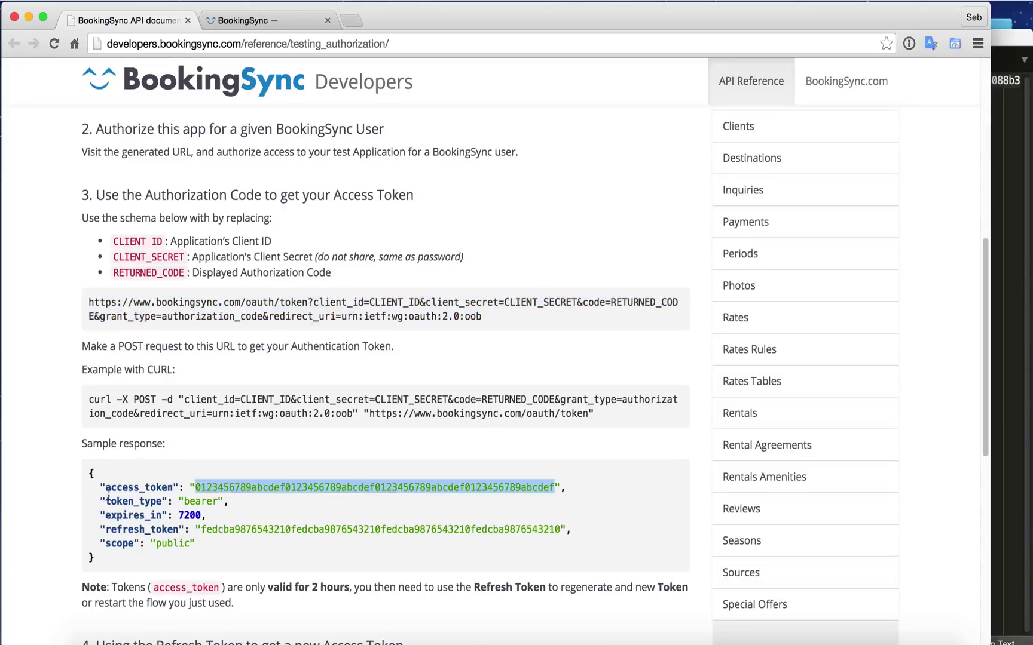
{"action": "scroll", "scroll_direction": "up", "scroll_amount": 3}
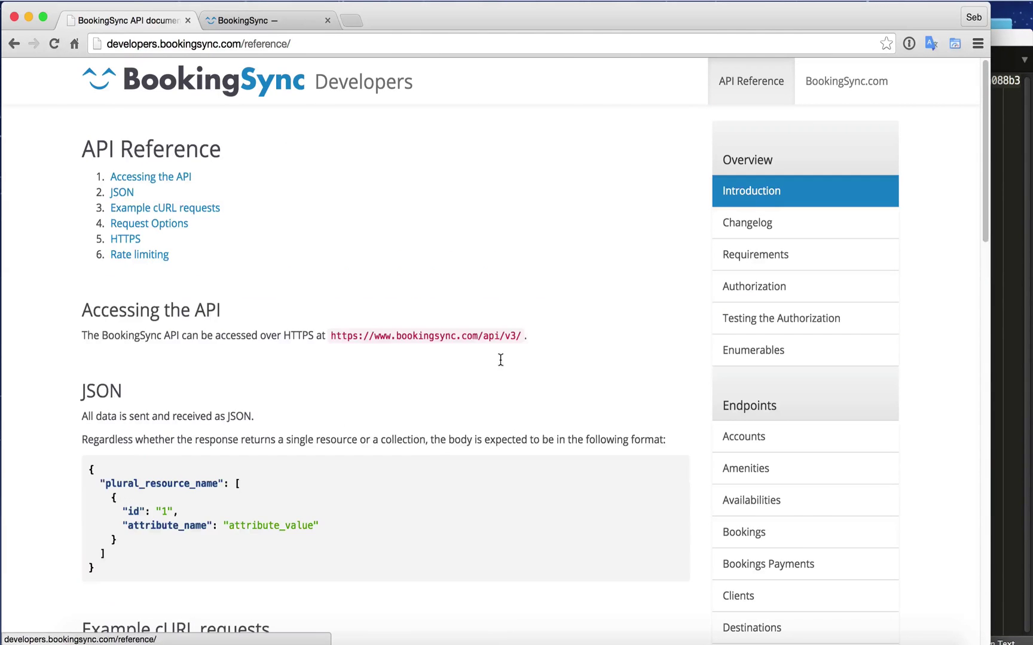
Scroll API Reference to the Example cURL requests using YOUR_ACCESS_TOKEN bearer headers.
{"action": "scroll", "scroll_direction": "down", "scroll_amount": 3}
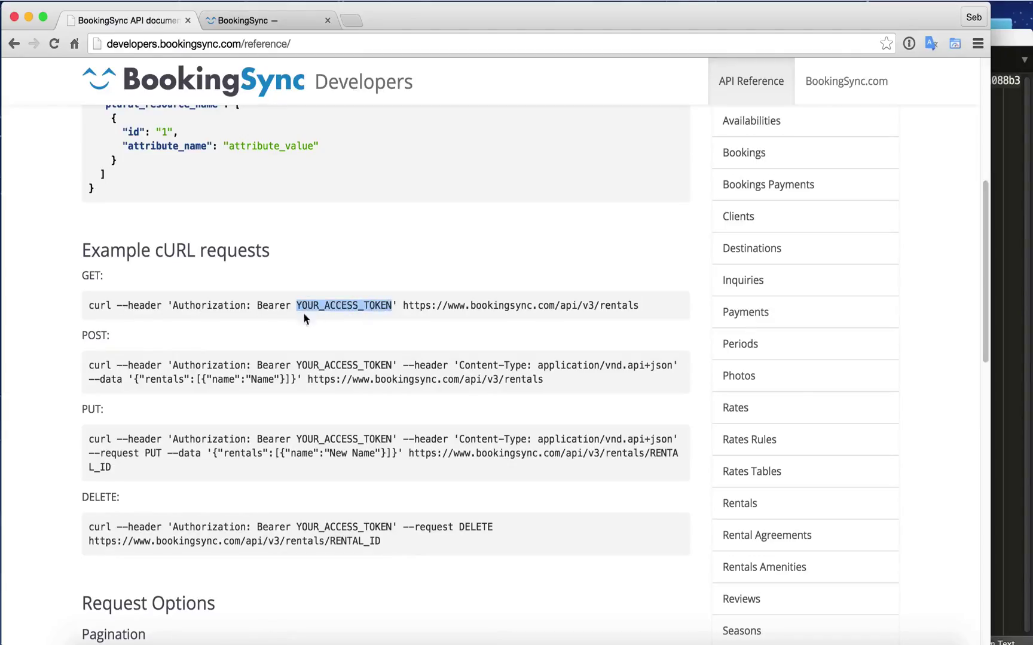
{"action": "mouse_move", "coordinate": [174, 319]}
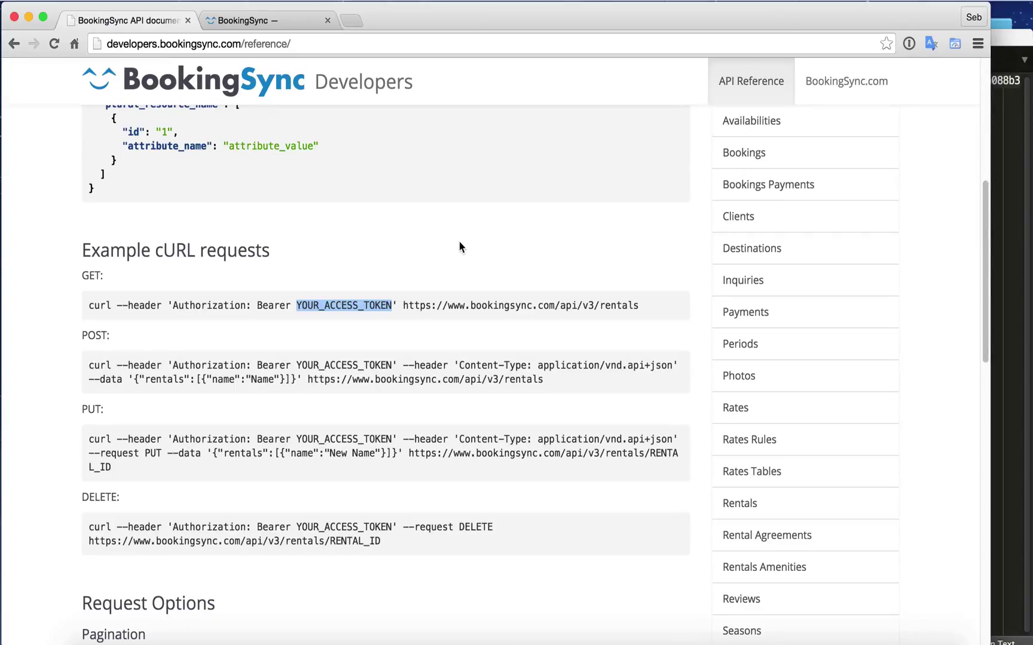
{"action": "mouse_move", "coordinate": [295, 255]}
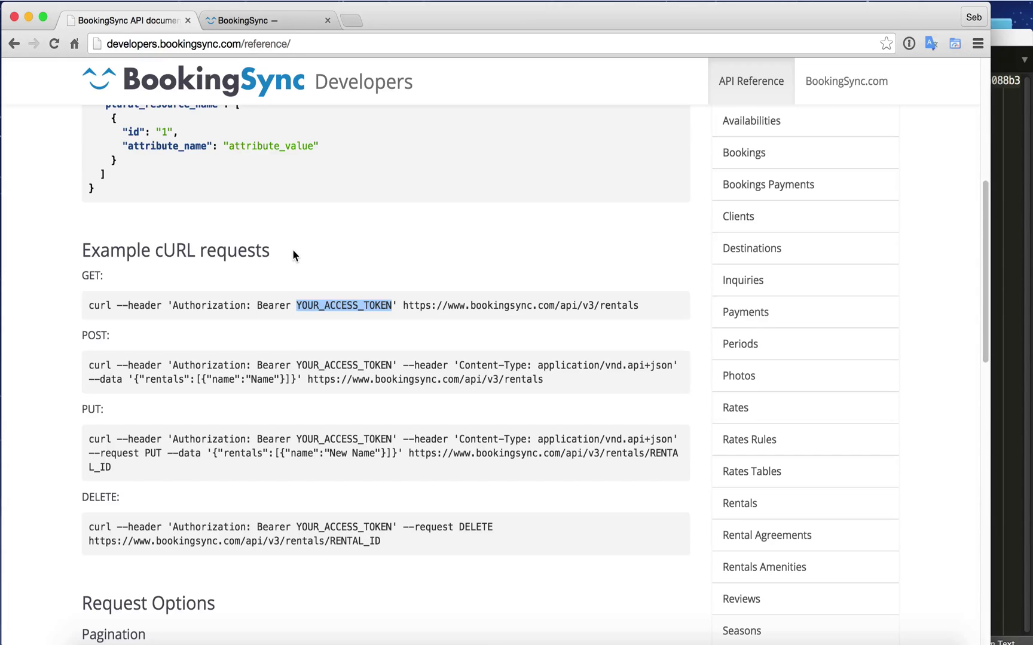